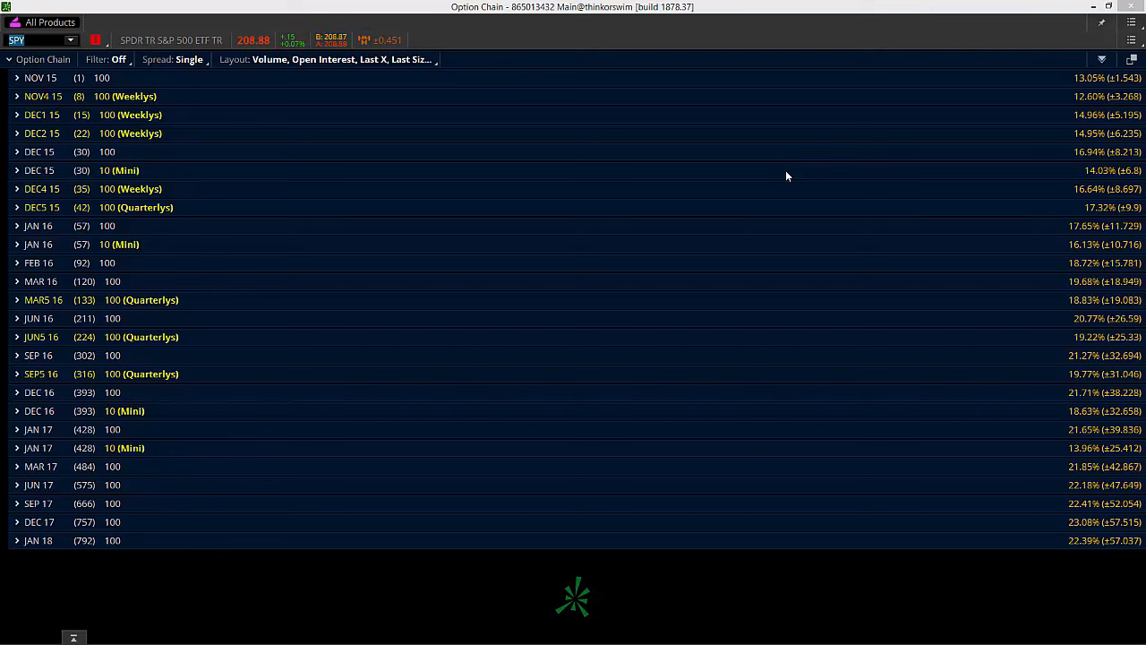
mouse_move(741, 319)
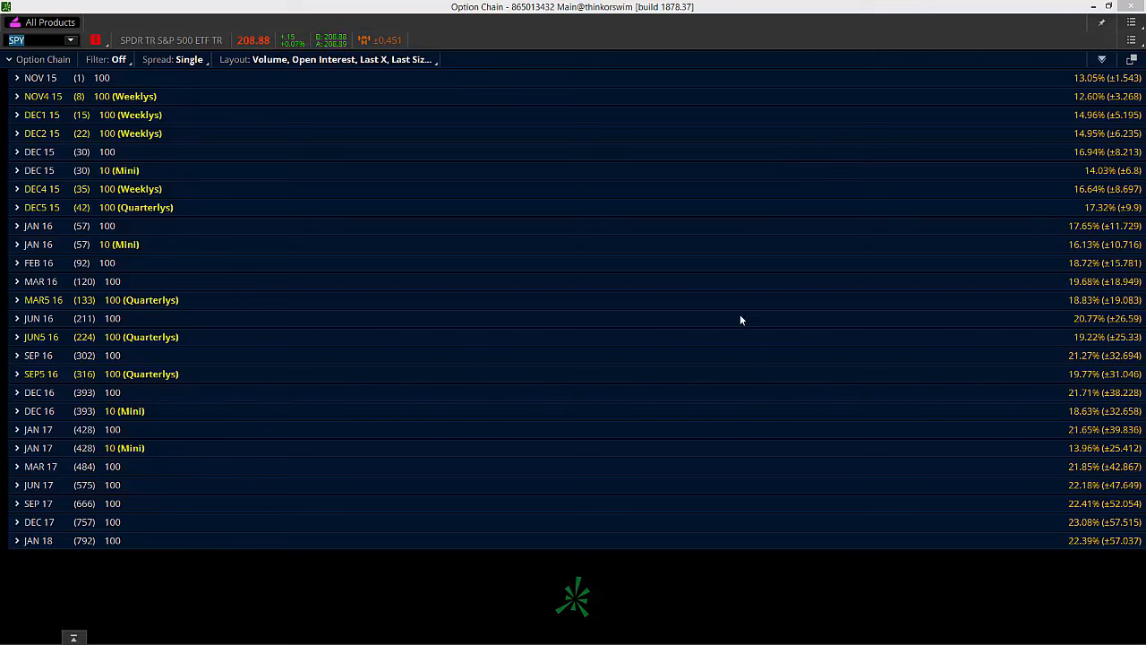
mouse_move(593, 336)
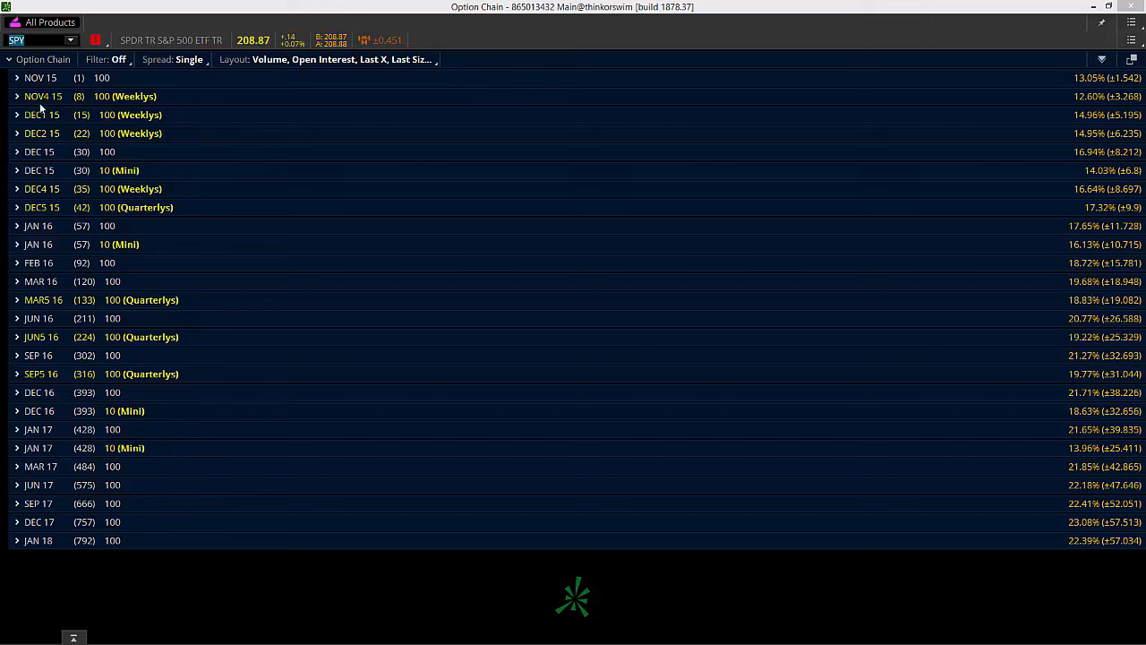
mouse_move(523, 484)
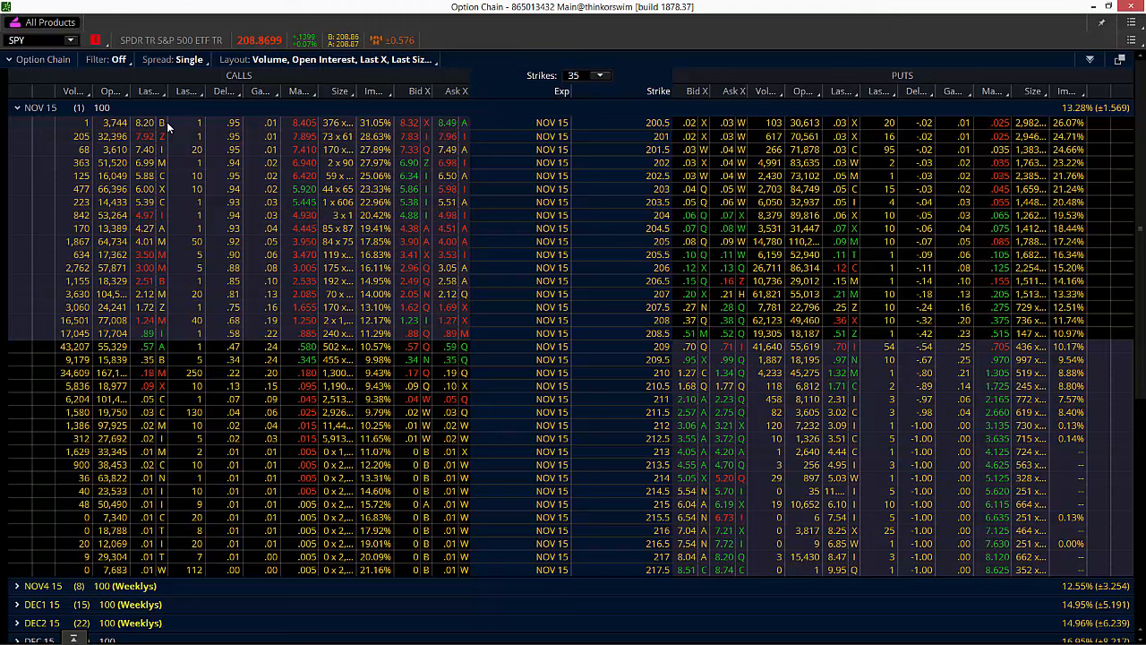
Switch the SPY option chain's Spread type to Straddle
click(186, 59)
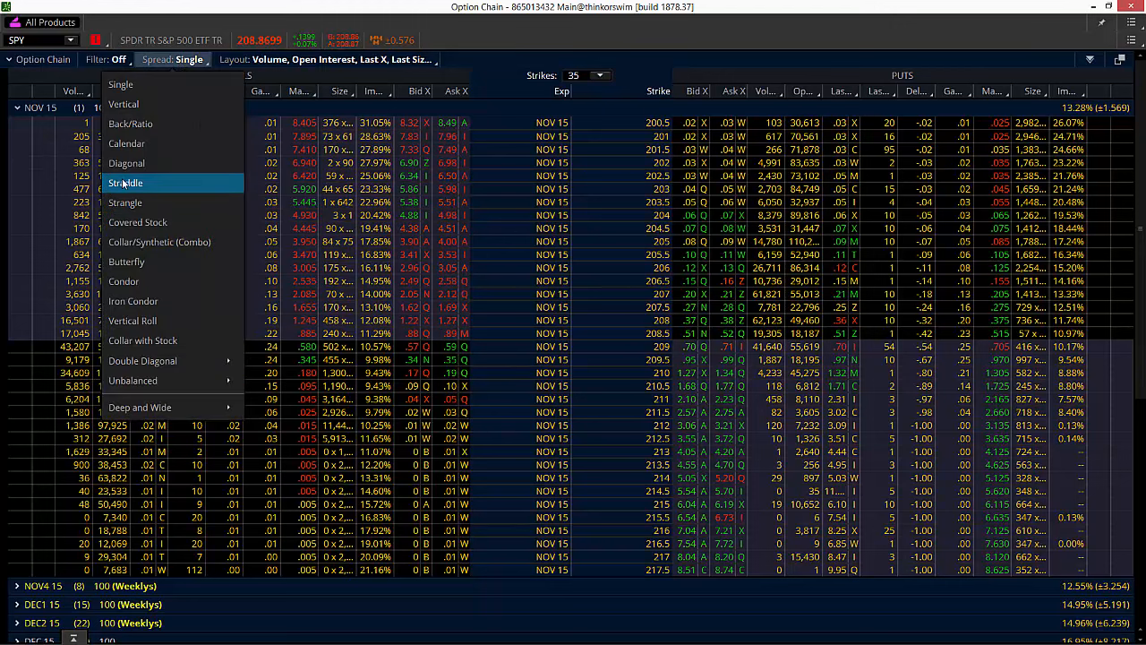
click(125, 182)
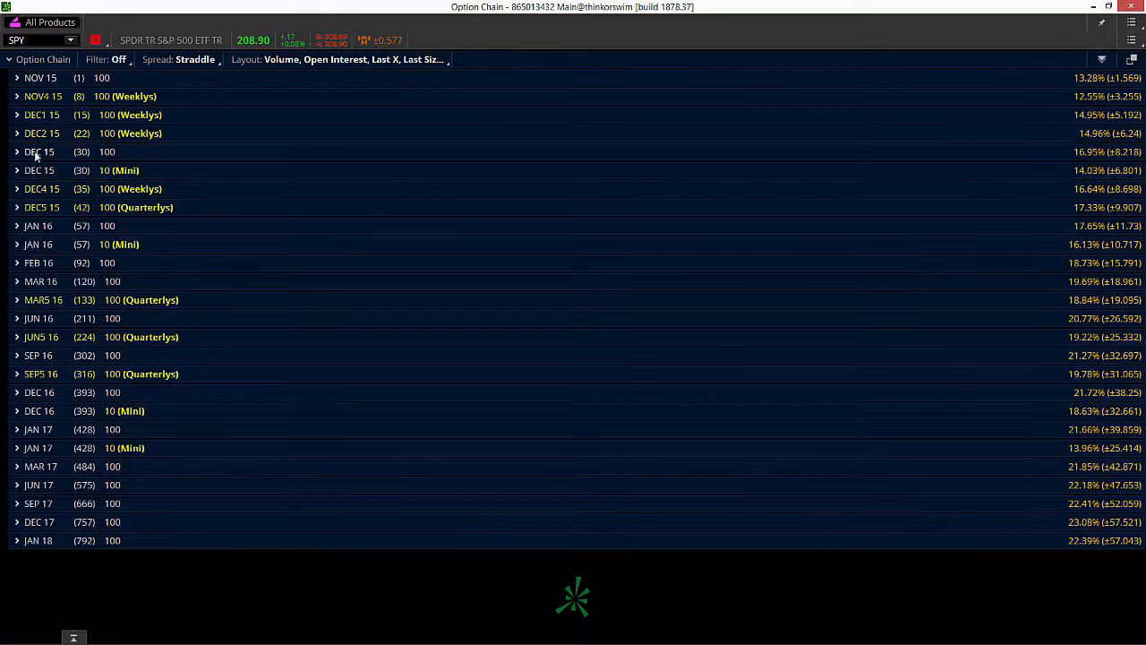
click(18, 150)
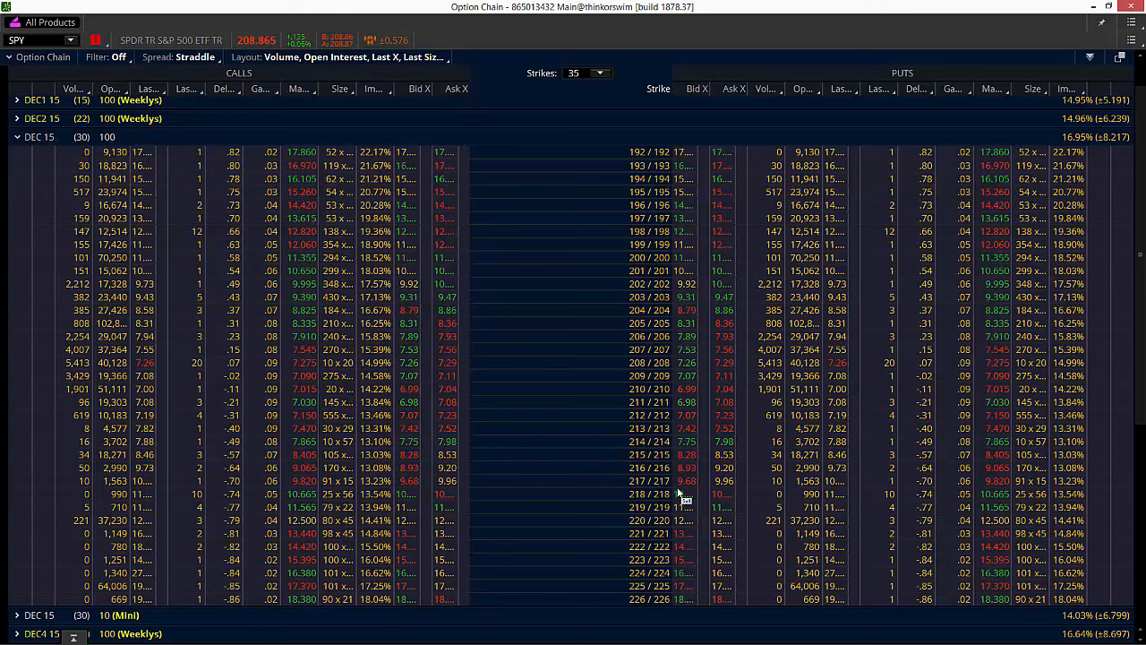
mouse_move(569, 376)
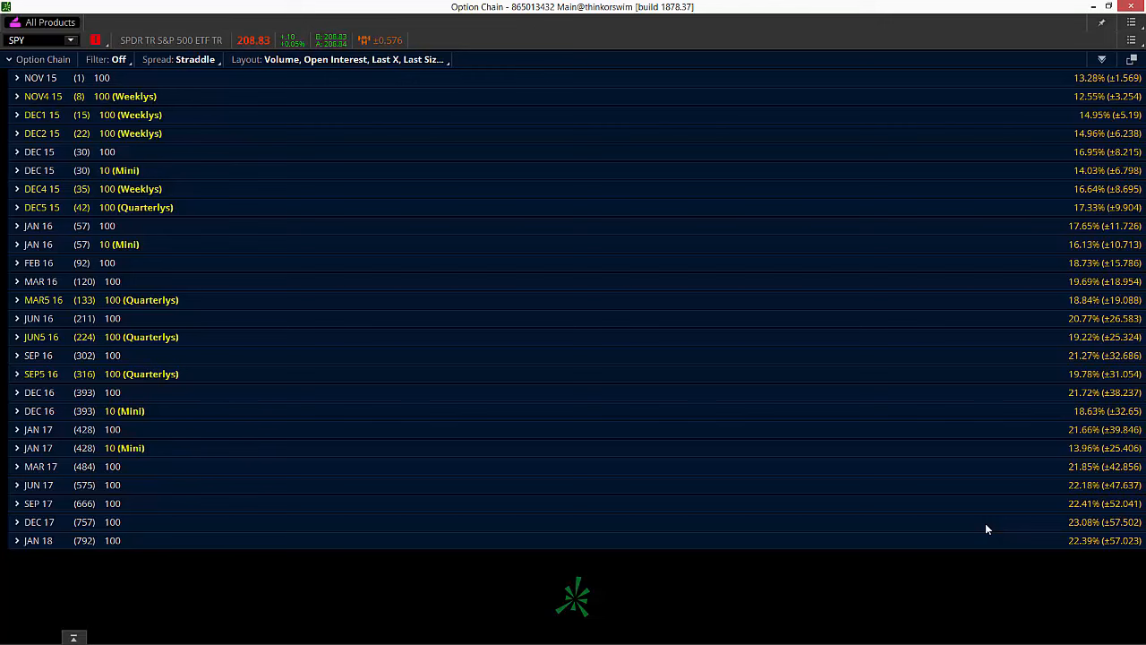
mouse_move(720, 459)
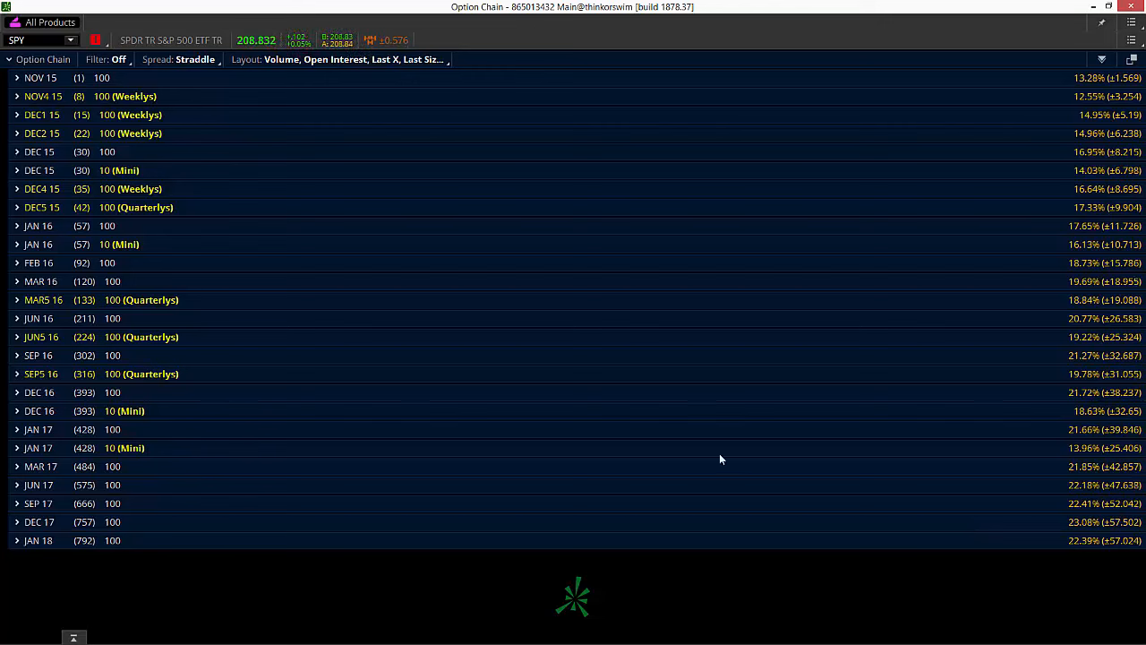
Replace the chain's symbol with Light Sweet Crude Oil futures /CL
click(26, 40)
text(/ES)
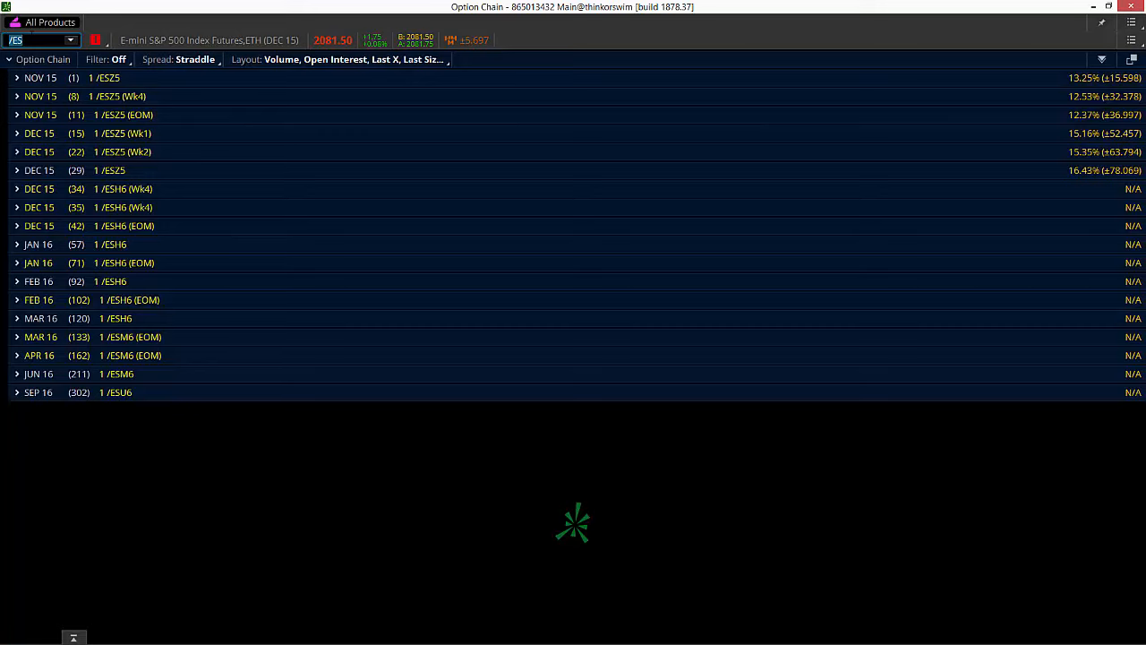
text(/CL)
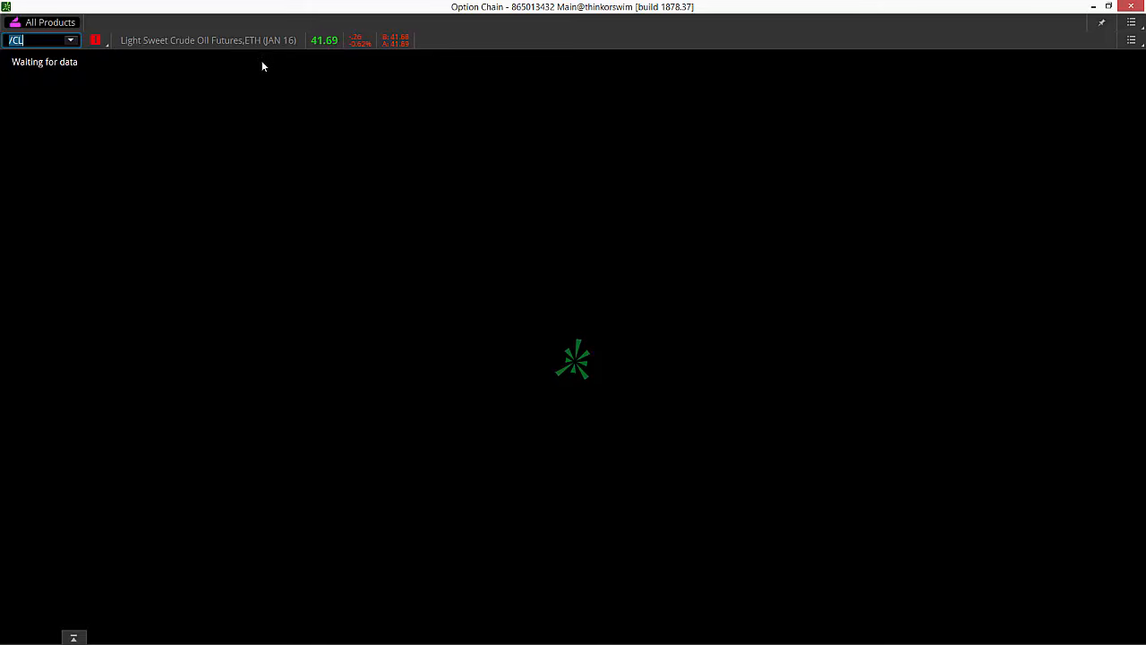